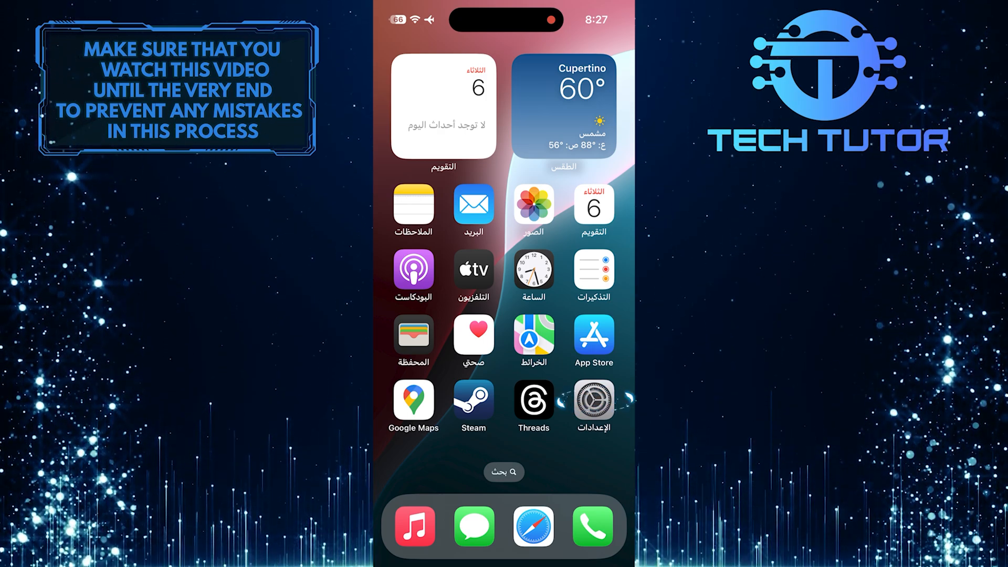
Launch Settings from the home screen and scroll down to the General row.
left_click(592, 399)
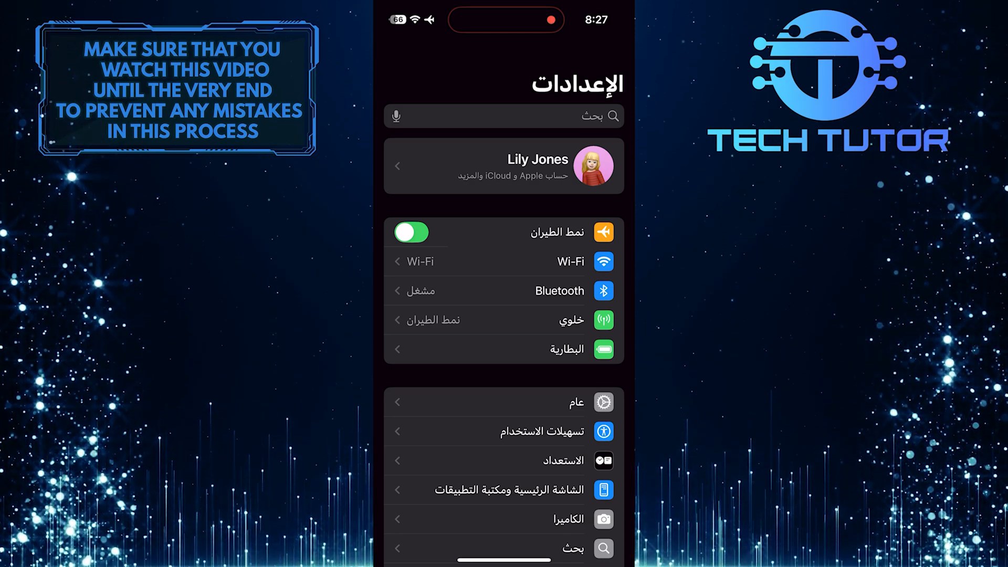
scroll("down", 3)
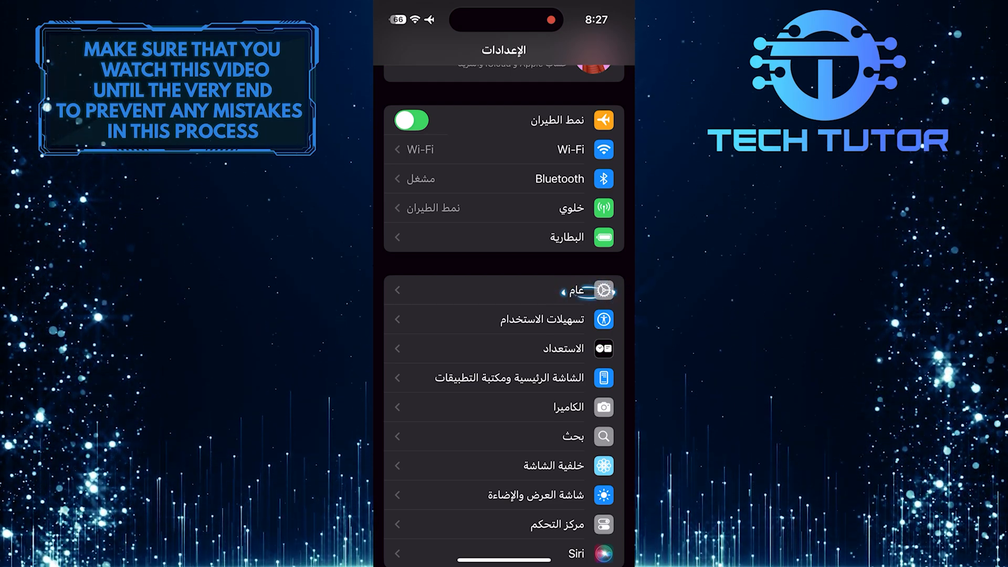
Go through General to the Language & Region screen listing Arabic.
left_click(503, 290)
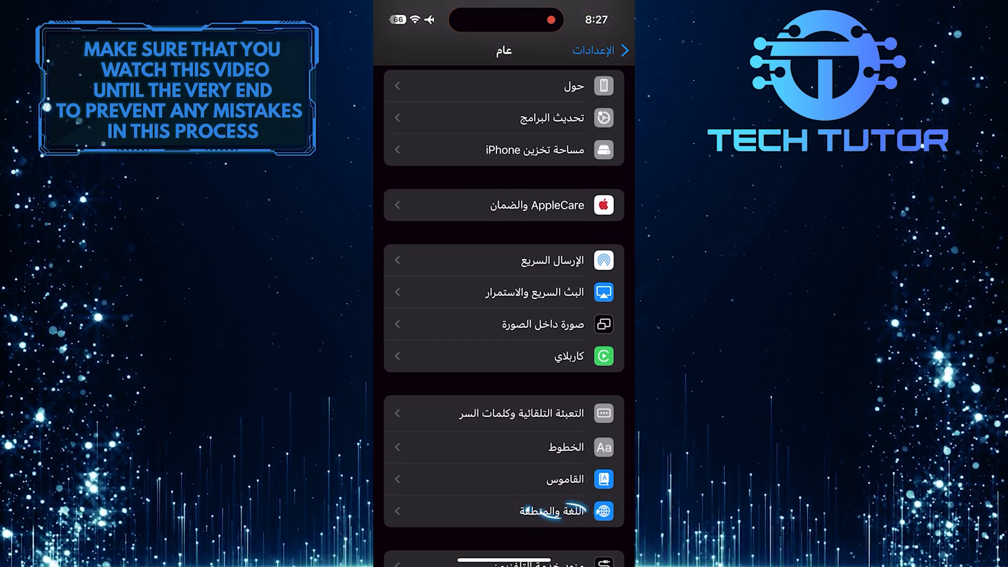
left_click(547, 510)
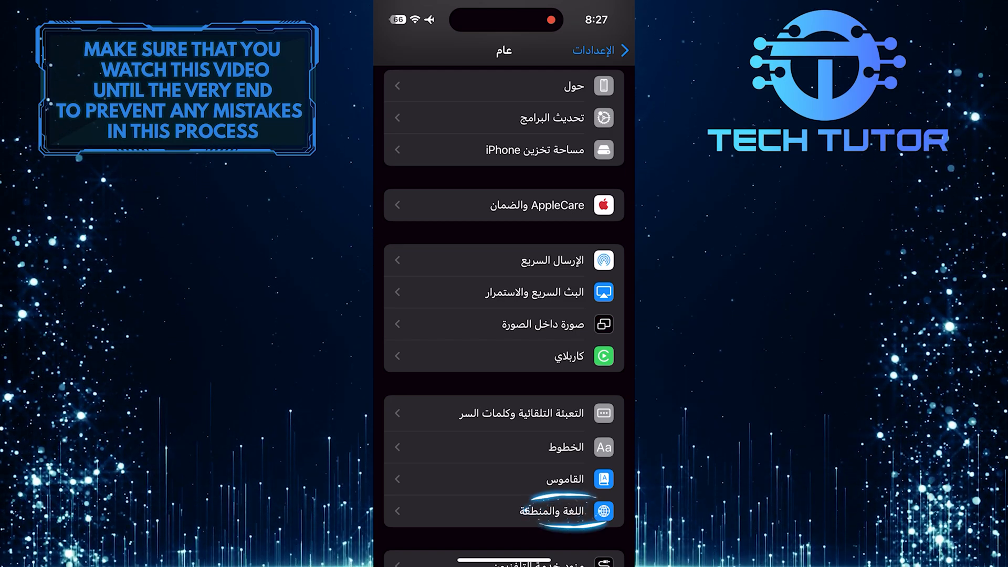
left_click(527, 511)
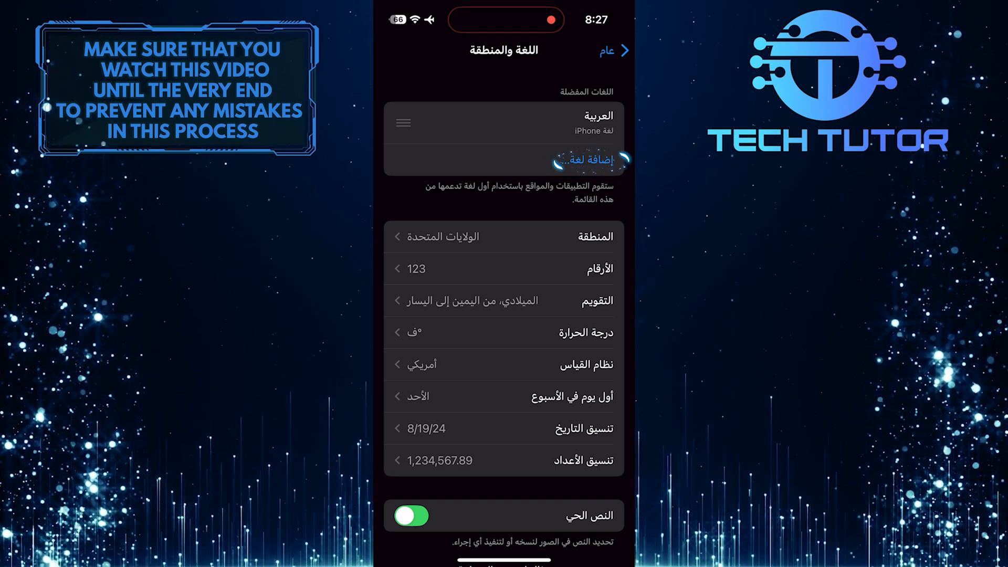
Add English (US) as a new preferred language.
left_click(576, 160)
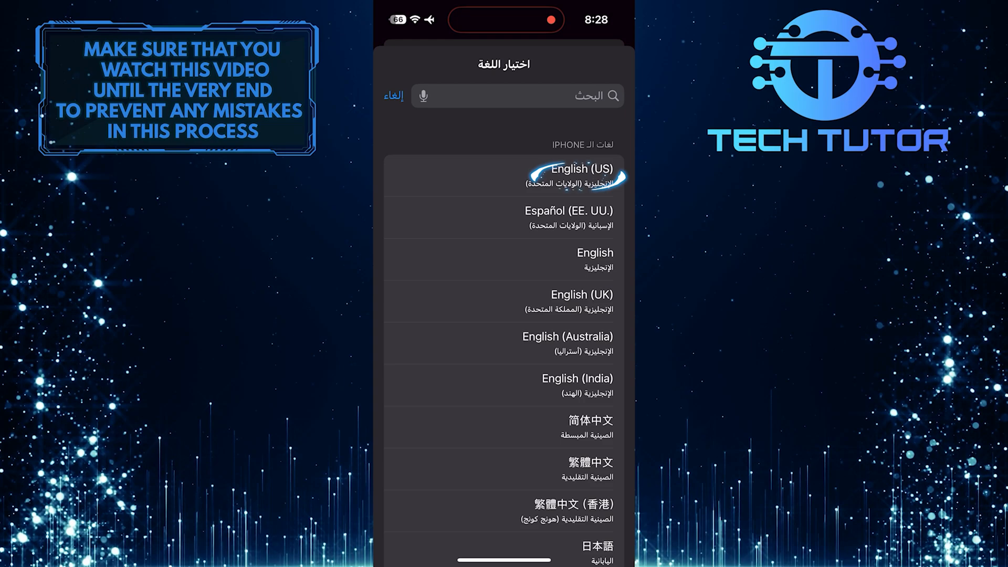
left_click(581, 175)
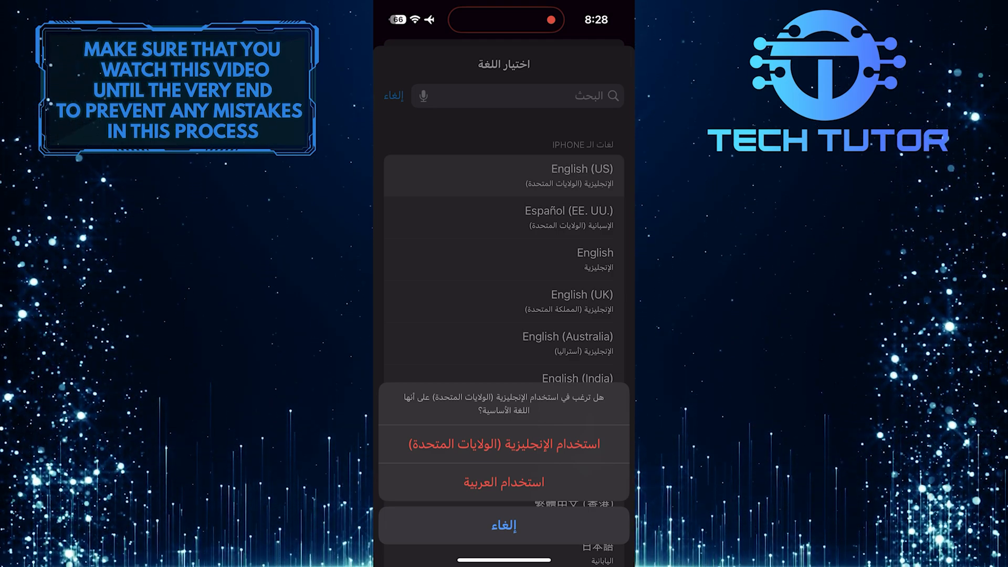
Confirm 'Use English (US)' so the iPhone switches to English.
left_click(503, 443)
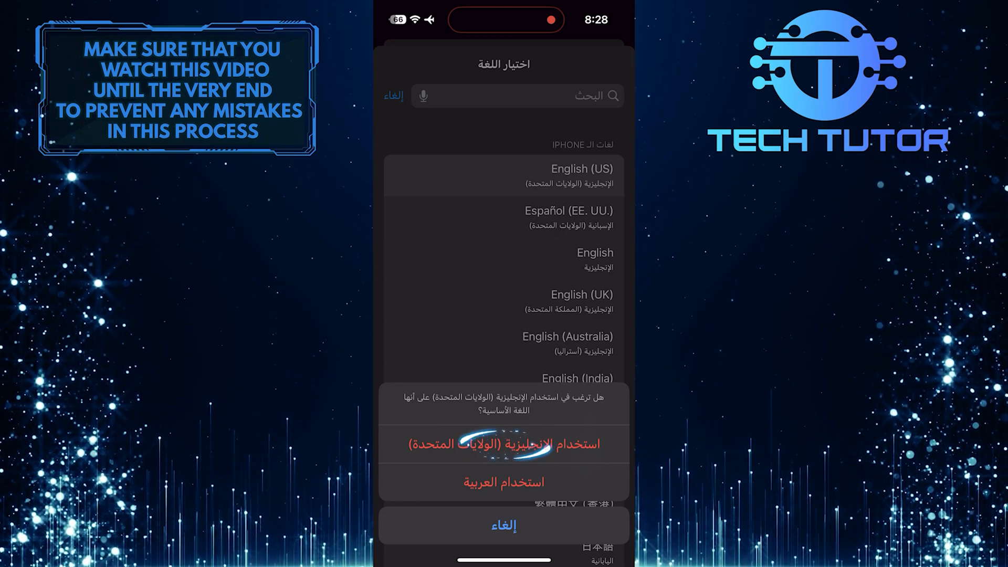
left_click(503, 443)
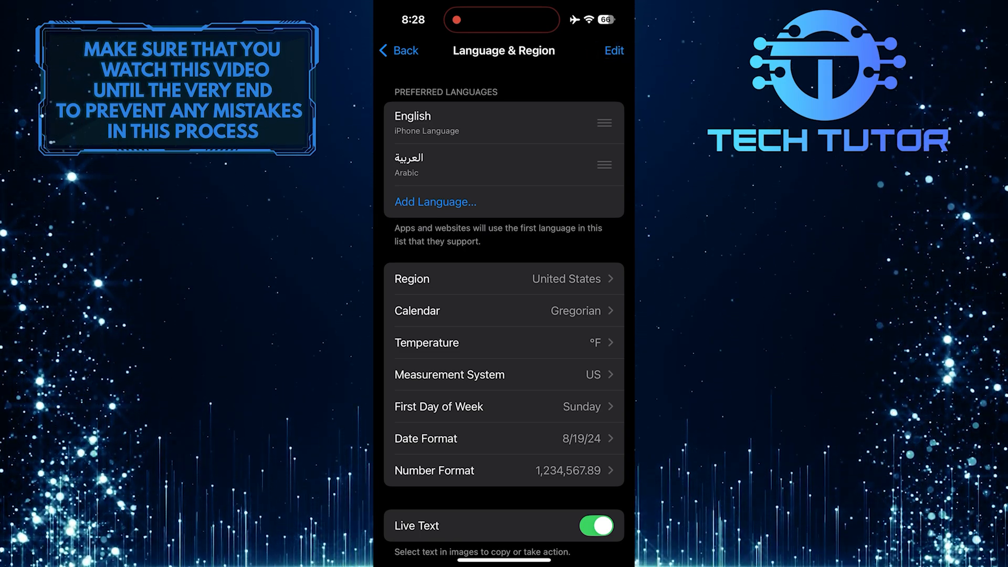
Delete Arabic from the preferred languages list, leaving only English.
left_click(612, 51)
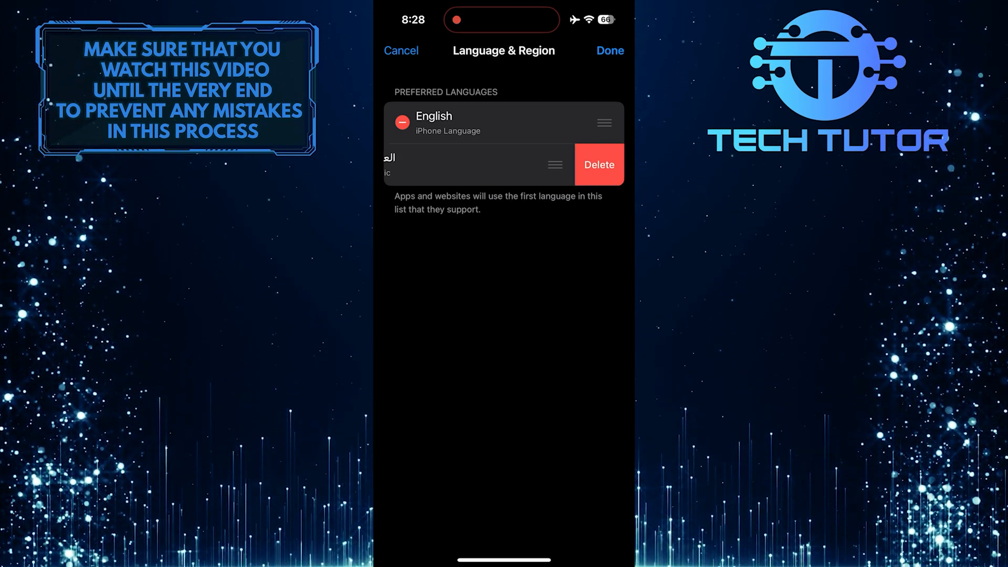
left_click(597, 165)
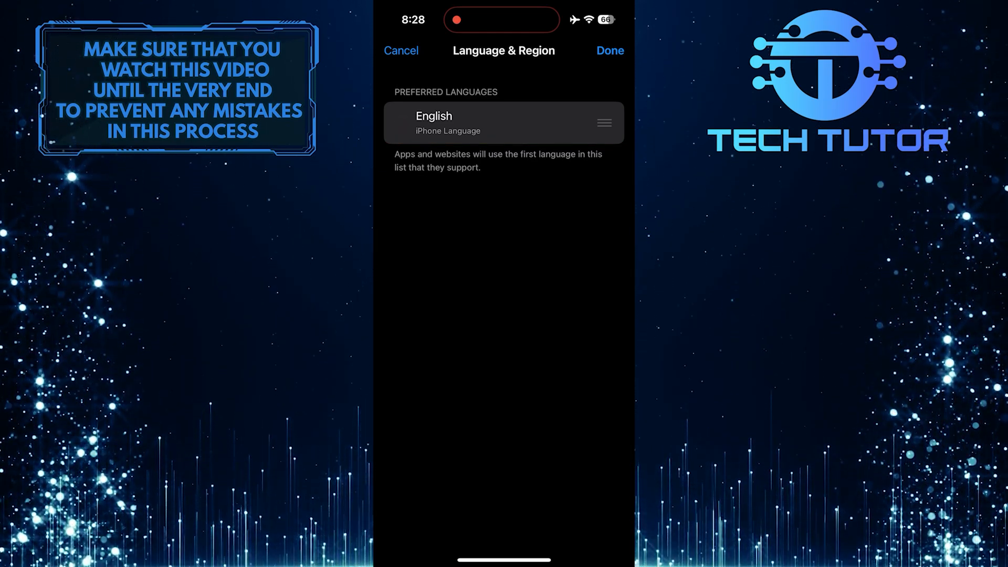
left_click(608, 50)
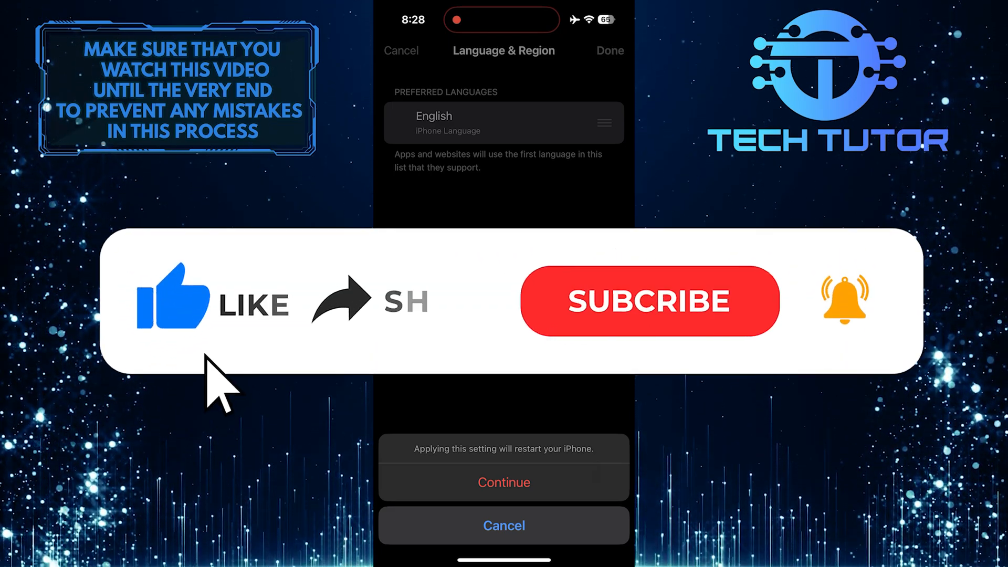
mouse_move(364, 334)
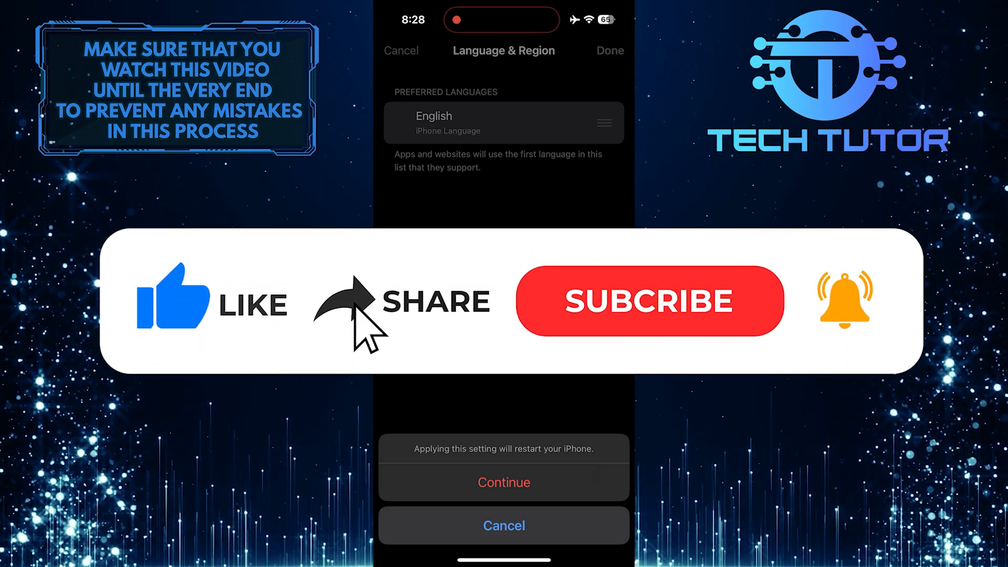